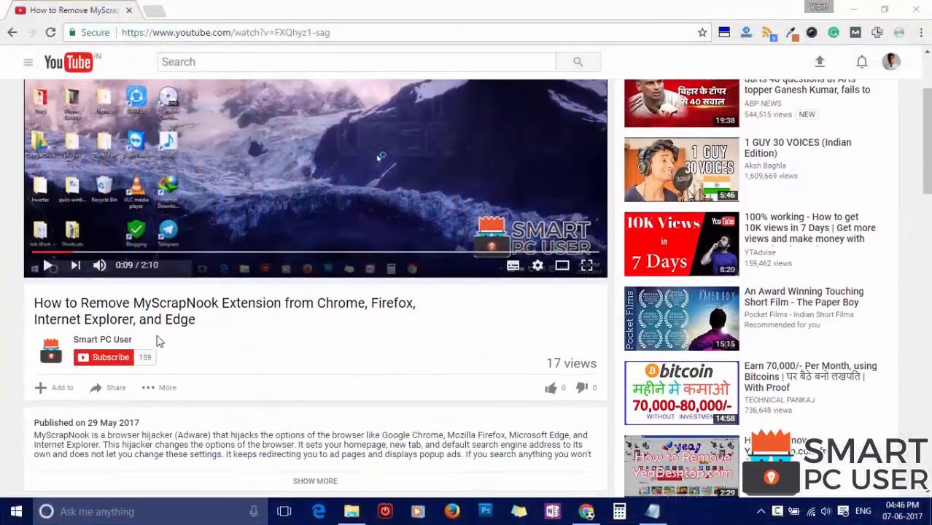
- Subscribe to the Smart PC User channel under the MyScrapNook removal video
left_click(111, 356)
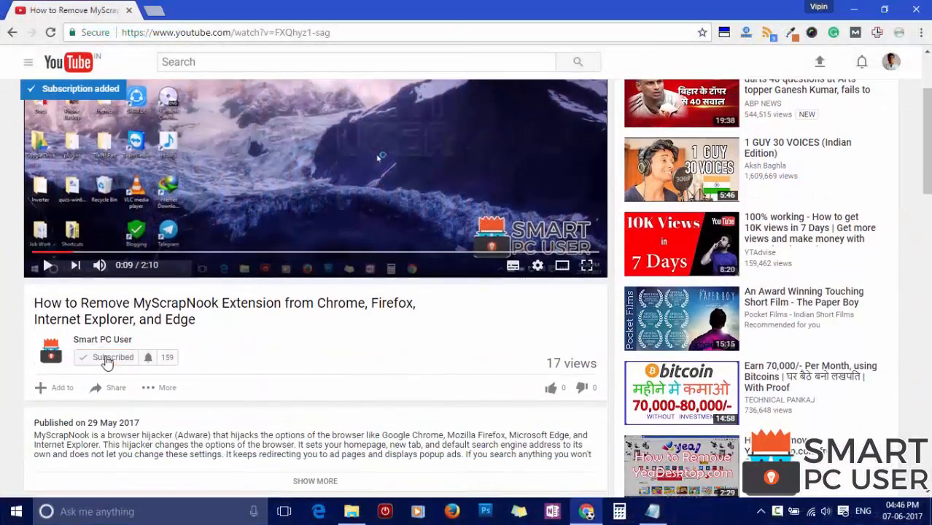
left_click(147, 358)
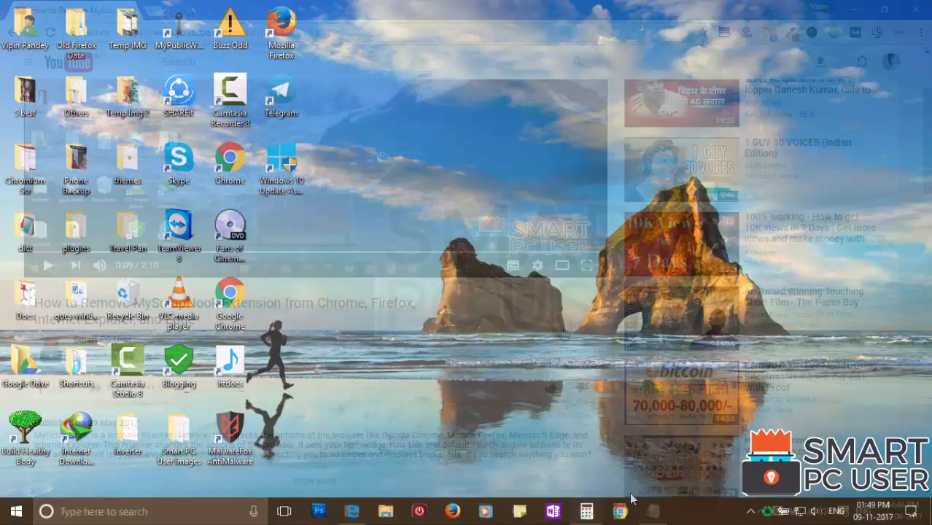
left_click(619, 510)
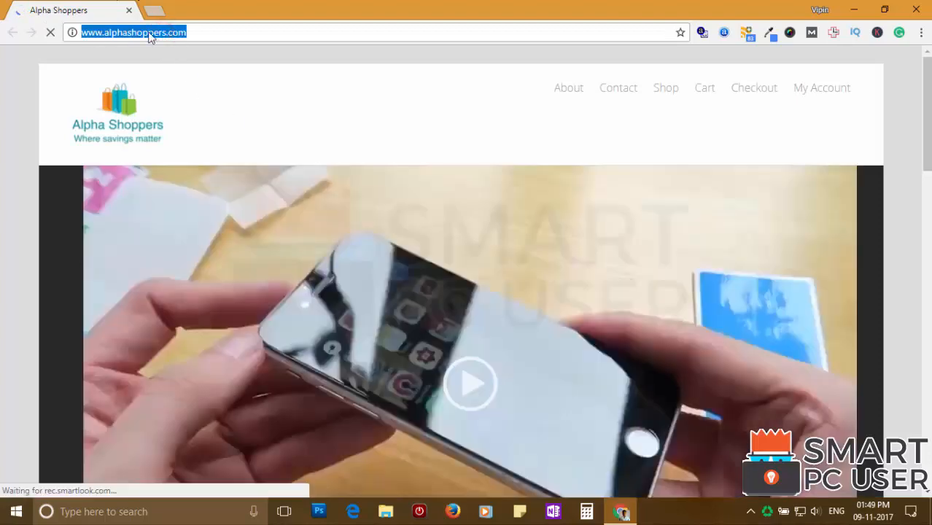
scroll("down", 3)
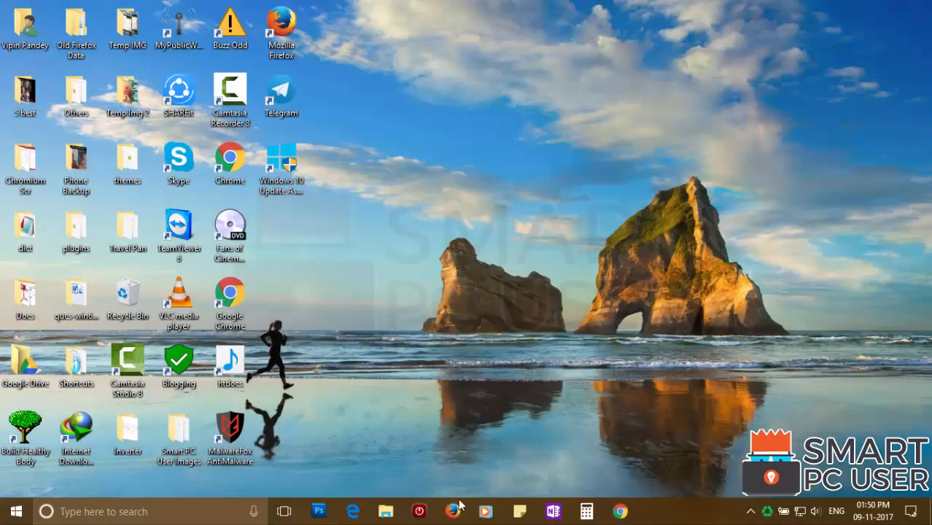
- Run the downloaded MalwareFox installer to reach its License Agreement screen
left_click(454, 511)
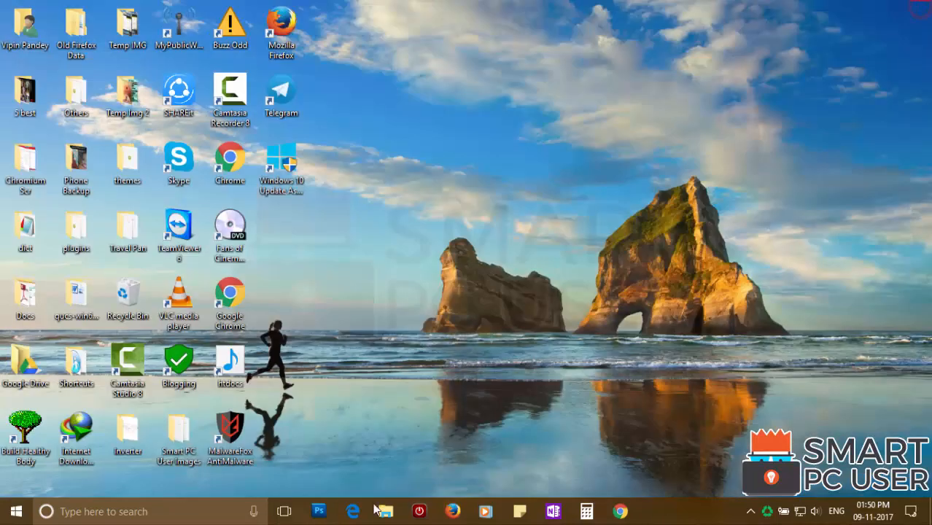
left_click(353, 510)
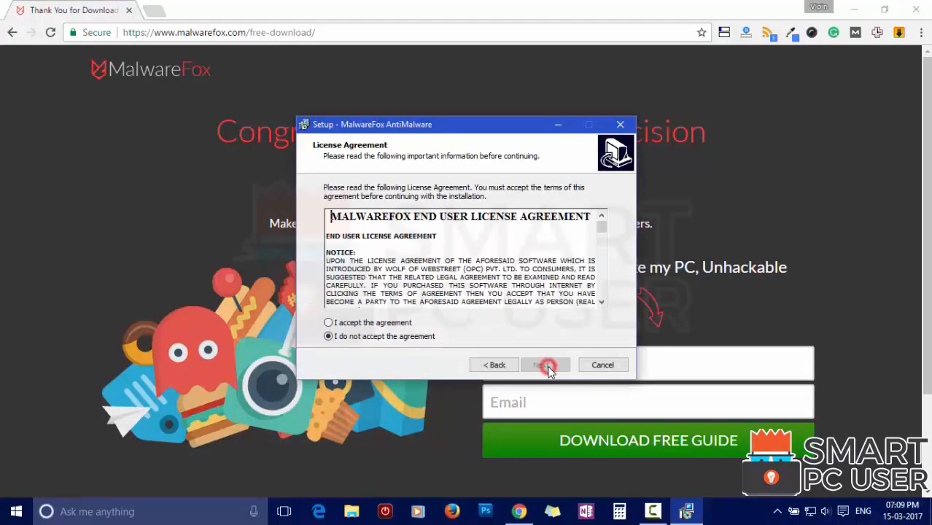
- Accept the license and the default install folder to install MalwareFox
left_click(544, 365)
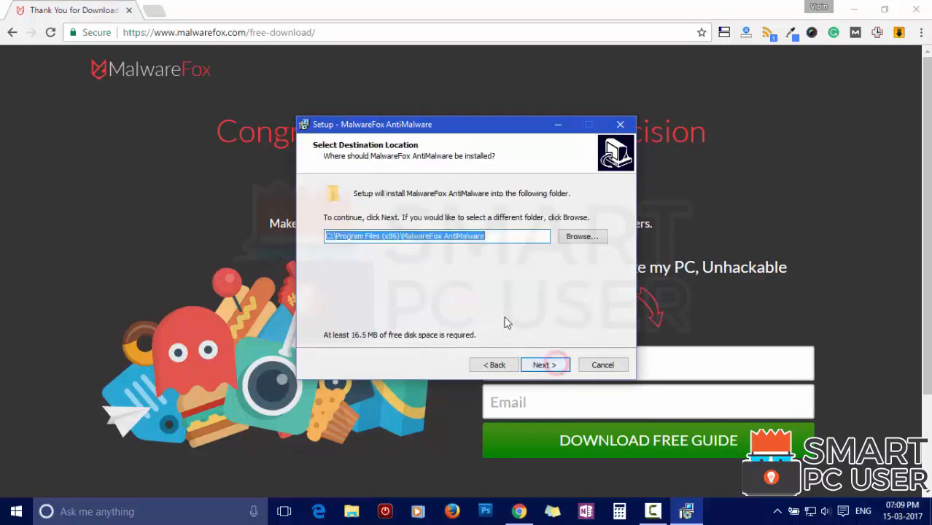
left_click(544, 365)
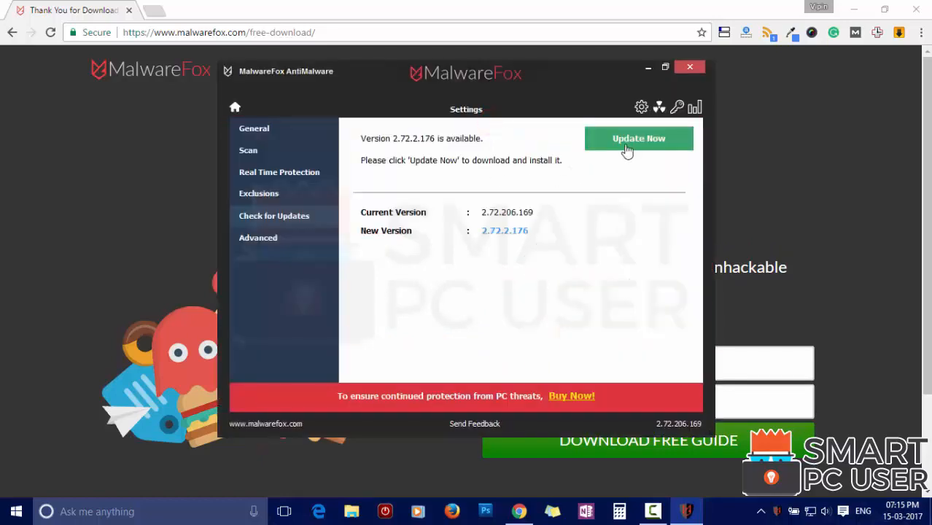
- Update MalwareFox to version 2.74.206.150 via Update Now
left_click(639, 139)
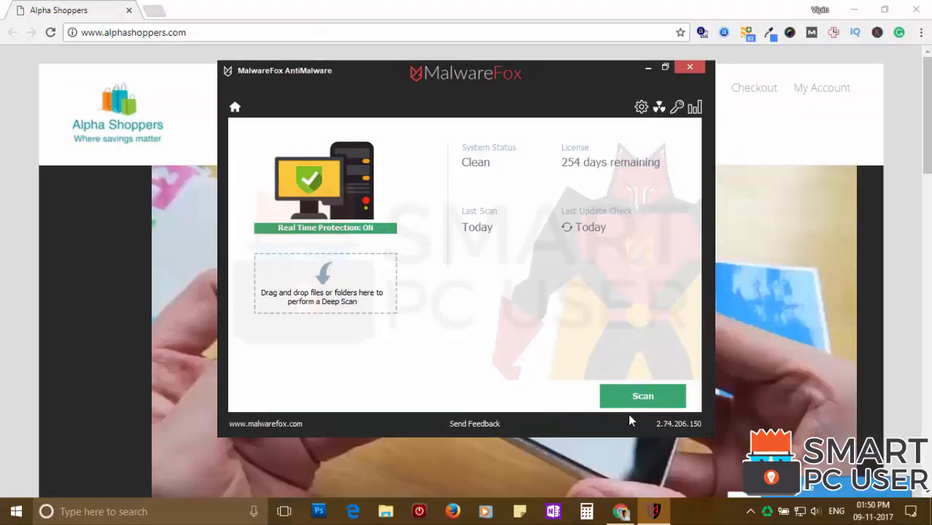
- Run a full system scan that flags 4 alphashoppers.com browser settings
left_click(642, 395)
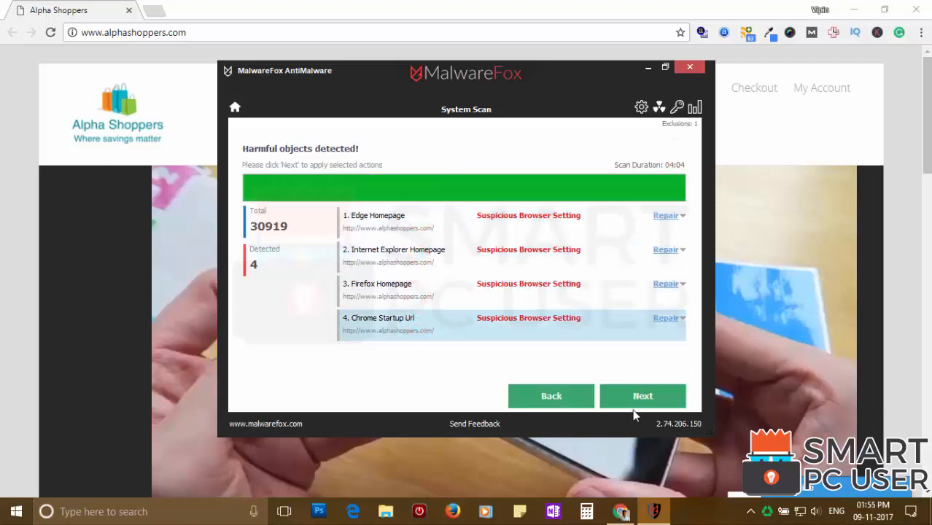
- Repair the four hijacked browser settings and leave the scan results
left_click(642, 395)
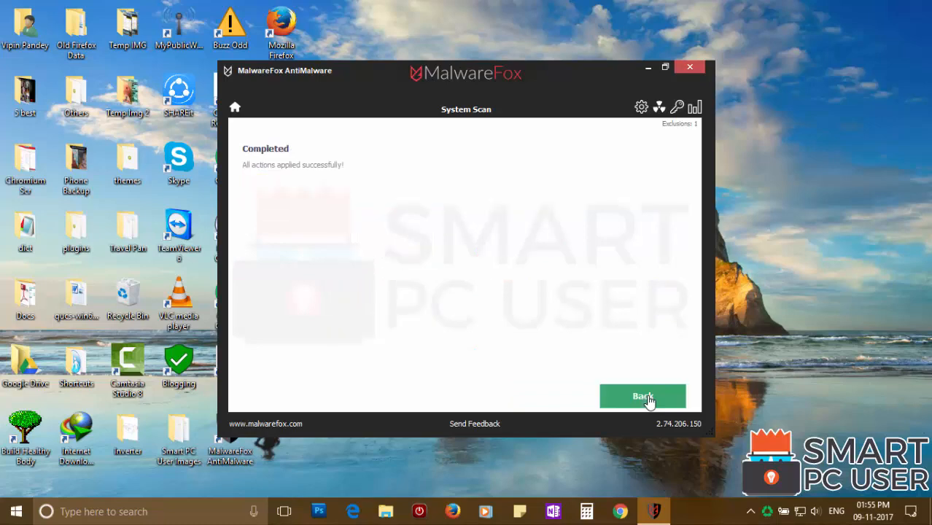
left_click(689, 67)
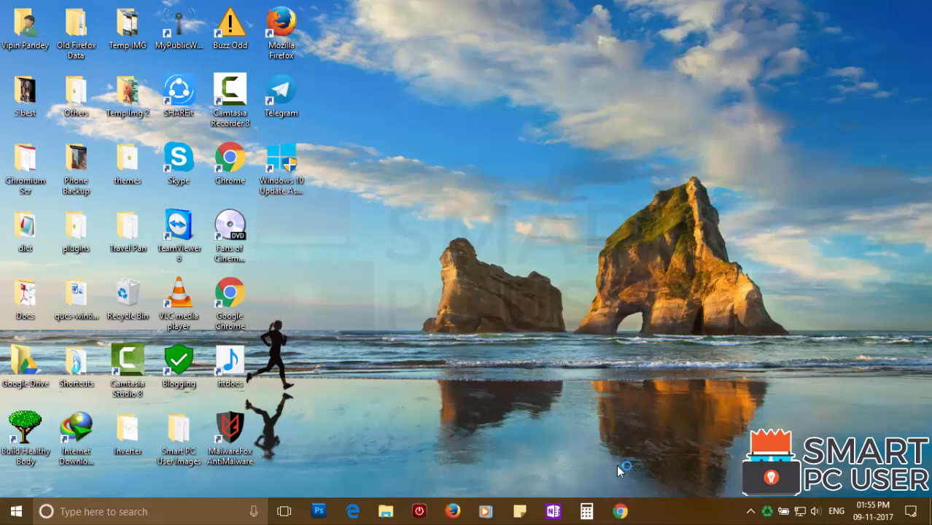
- Launch Chrome, Firefox and Edge to confirm each opens a clean start page
left_click(619, 511)
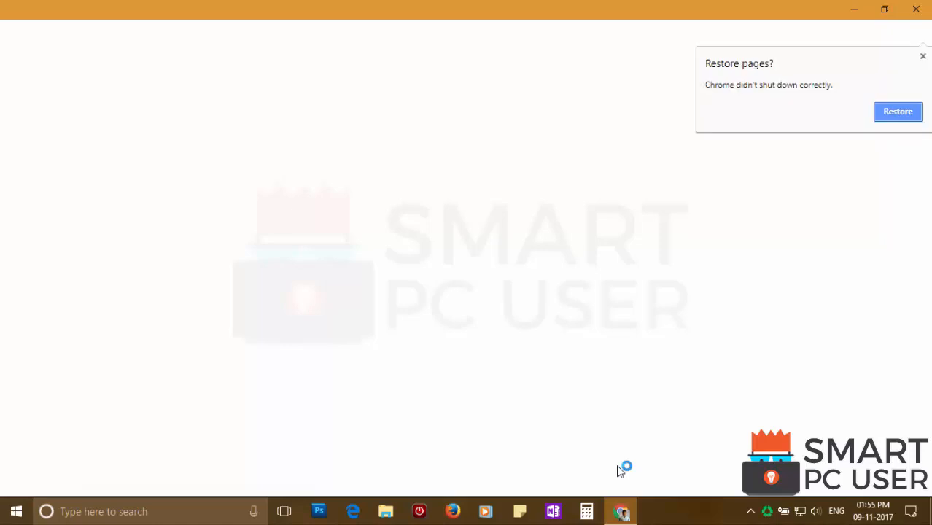
left_click(621, 510)
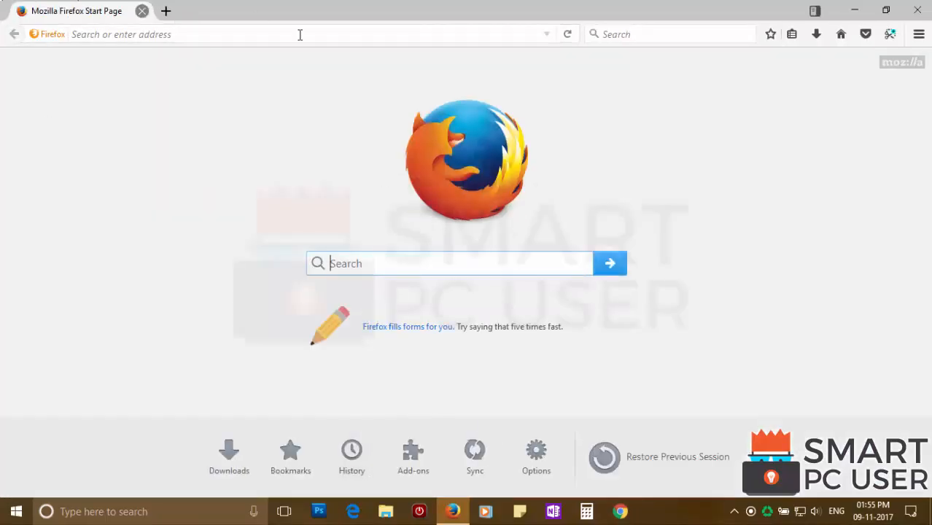
left_click(353, 511)
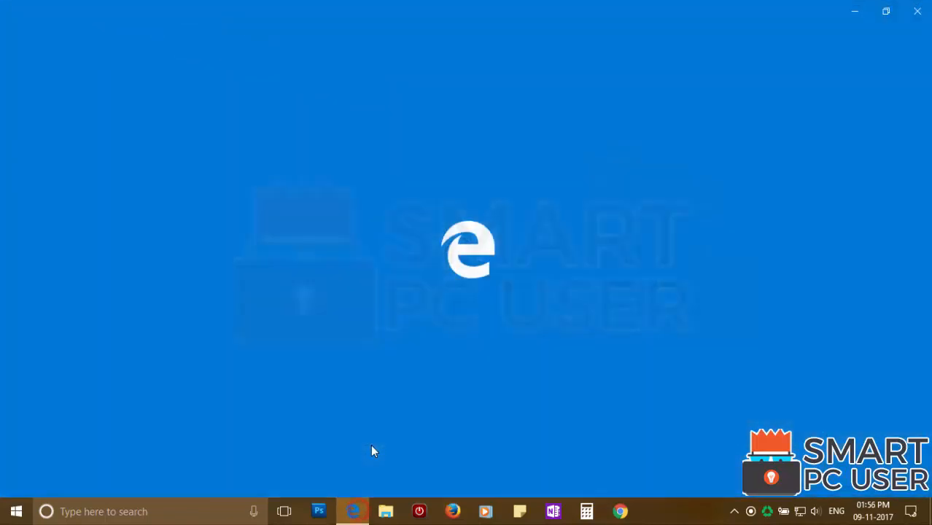
left_click(353, 511)
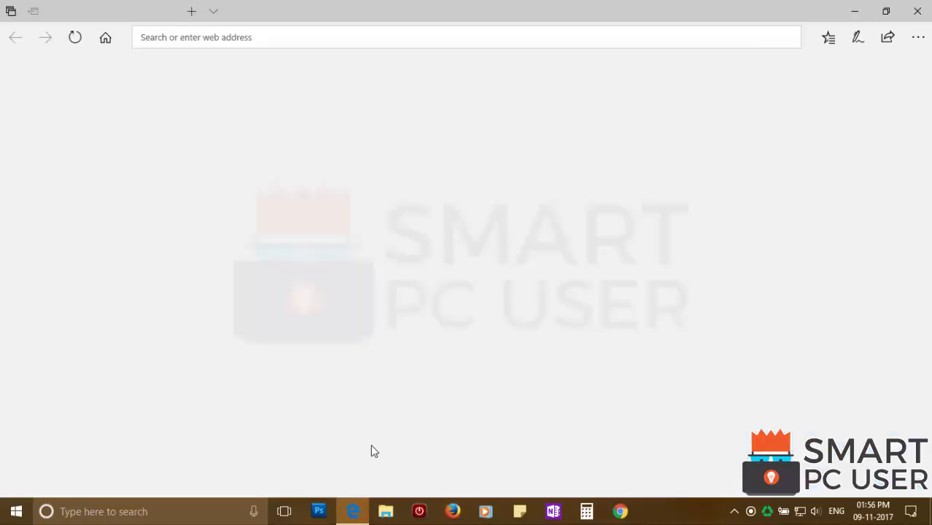